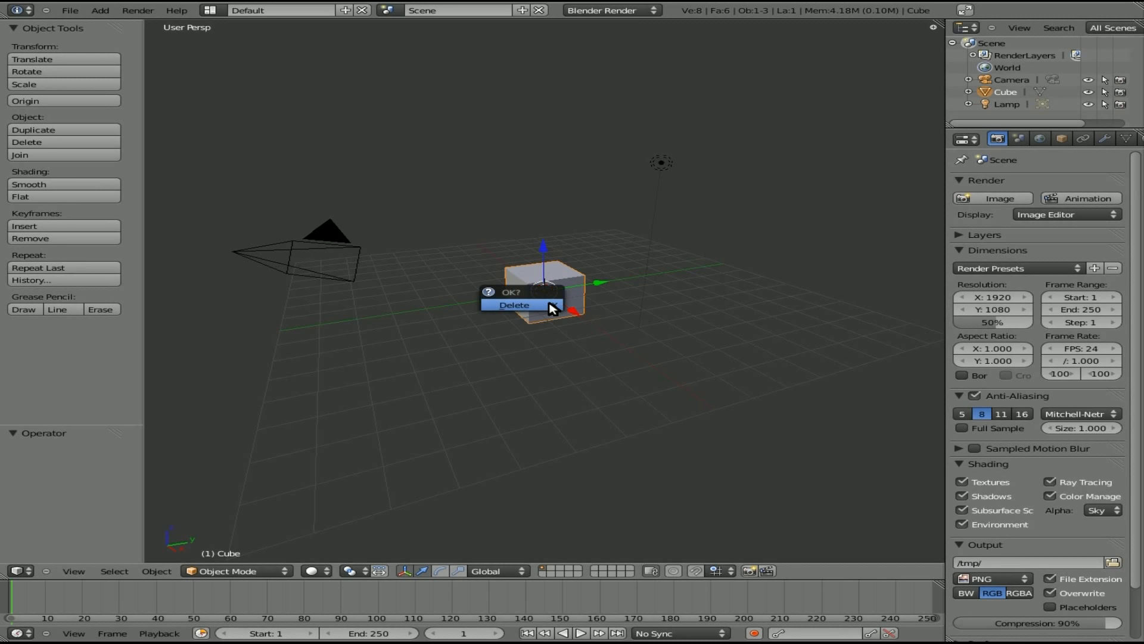
Step: Confirm deletion of the default cube, leaving camera and lamp
click(514, 305)
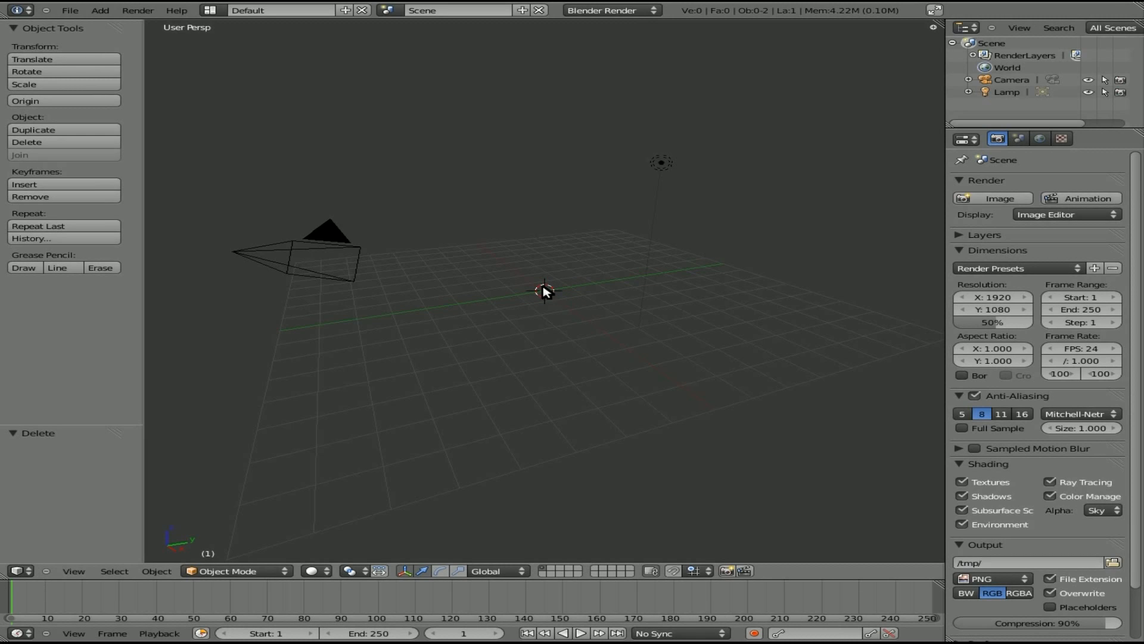
mouse_move(560, 309)
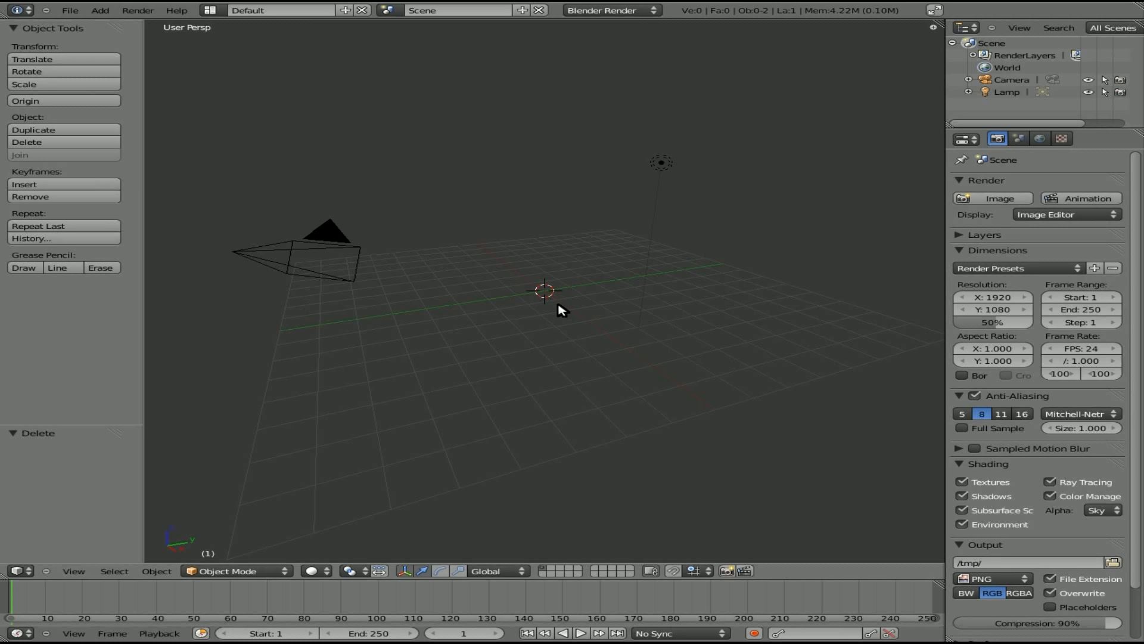
Step: Add a UV sphere via 'sph' search and place the 3D cursor for the next sphere
text(sph)
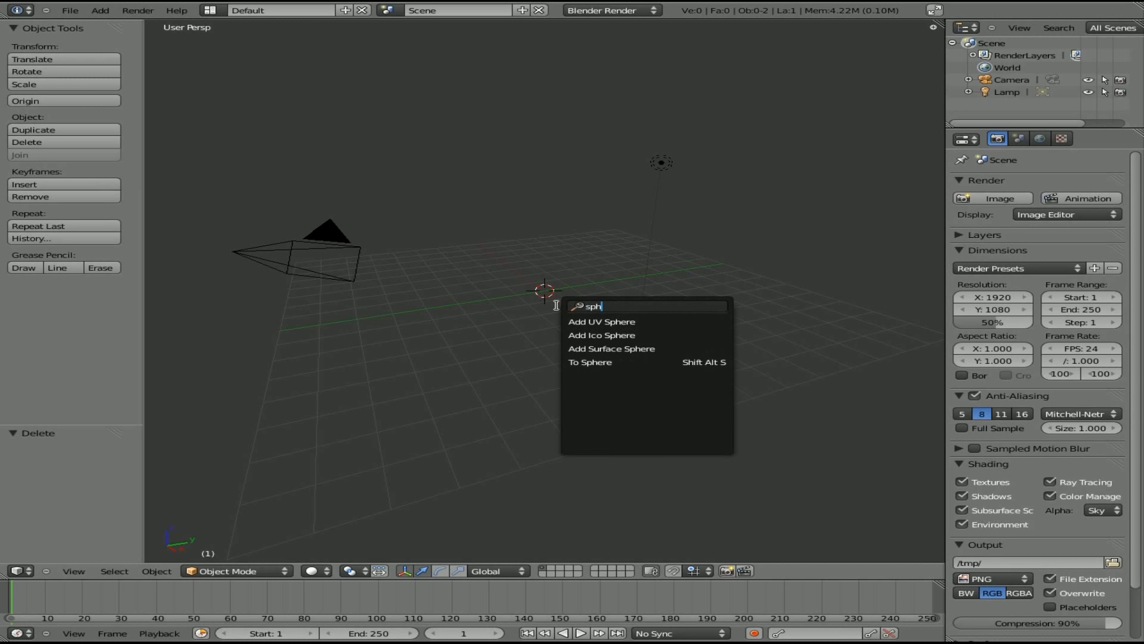
click(600, 322)
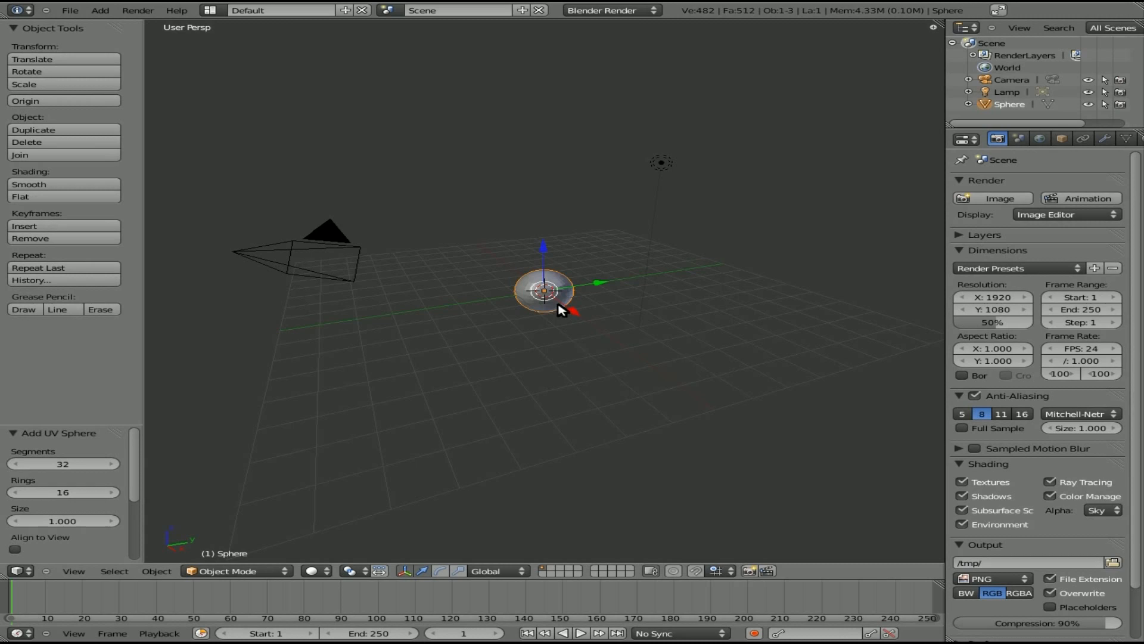
mouse_move(767, 246)
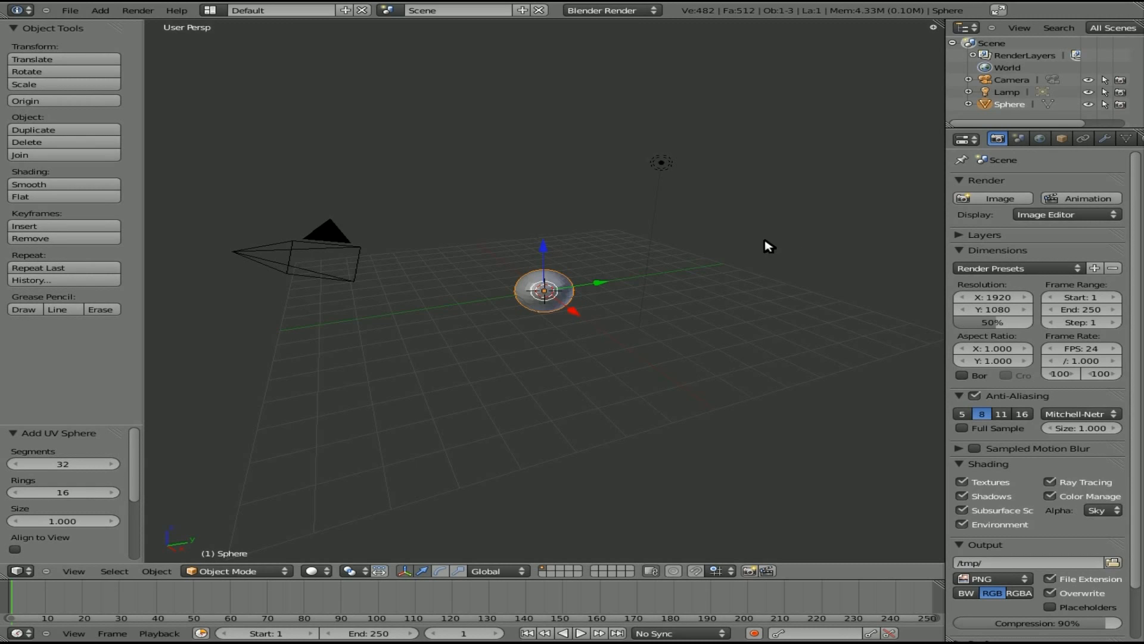
click(766, 241)
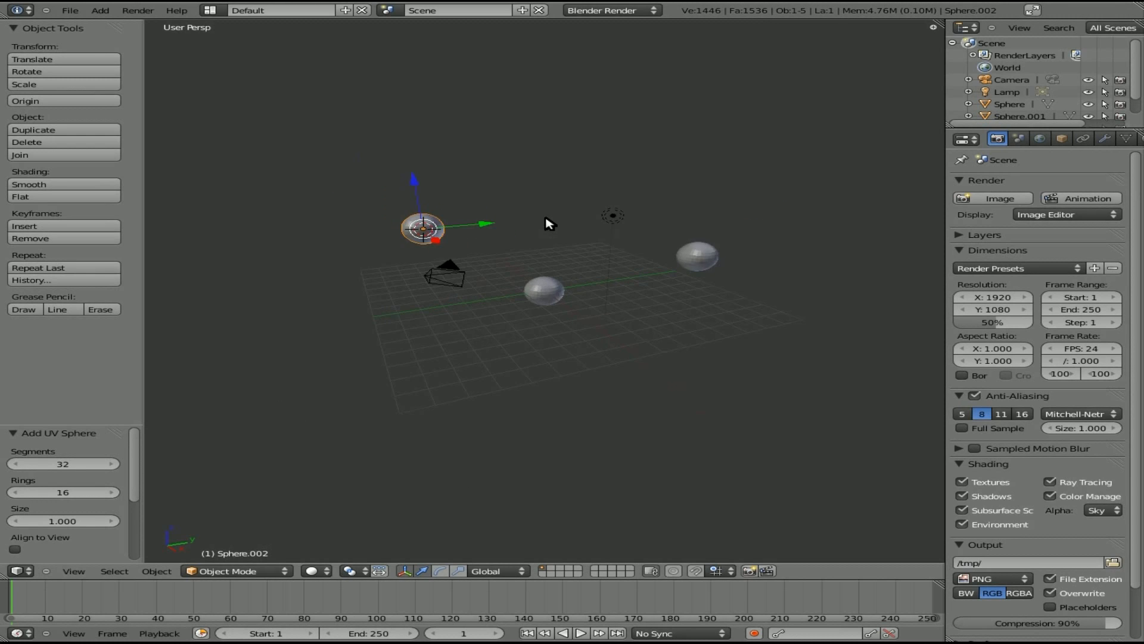
Step: Switch to top view, set the 3D cursor, and select the middle sphere
key(7)
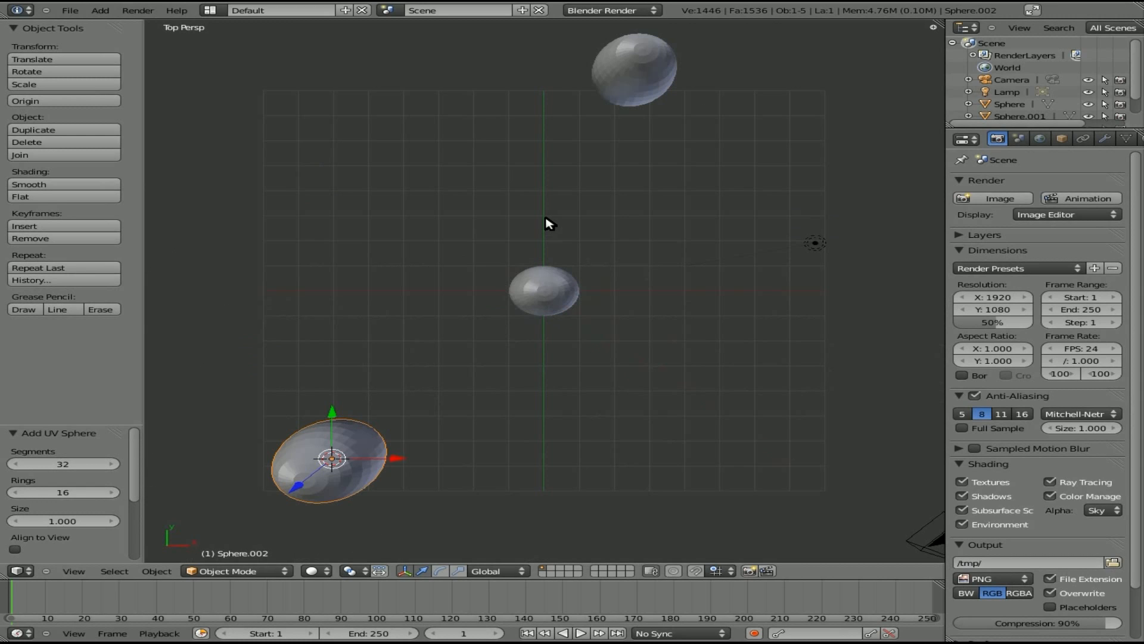
click(621, 175)
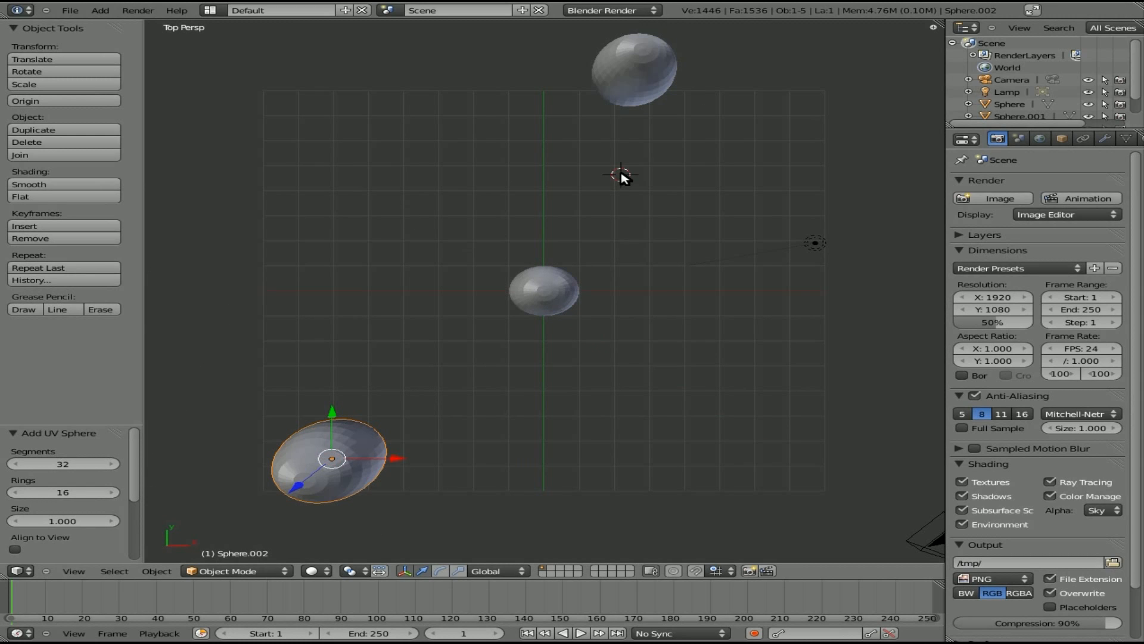
mouse_move(940, 111)
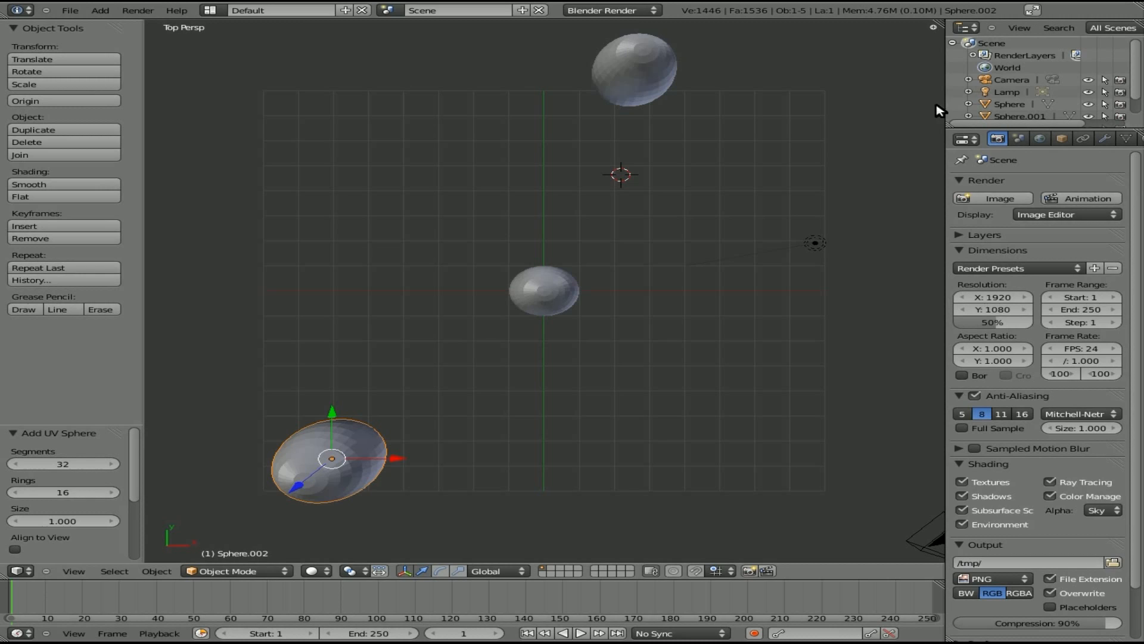
mouse_move(939, 14)
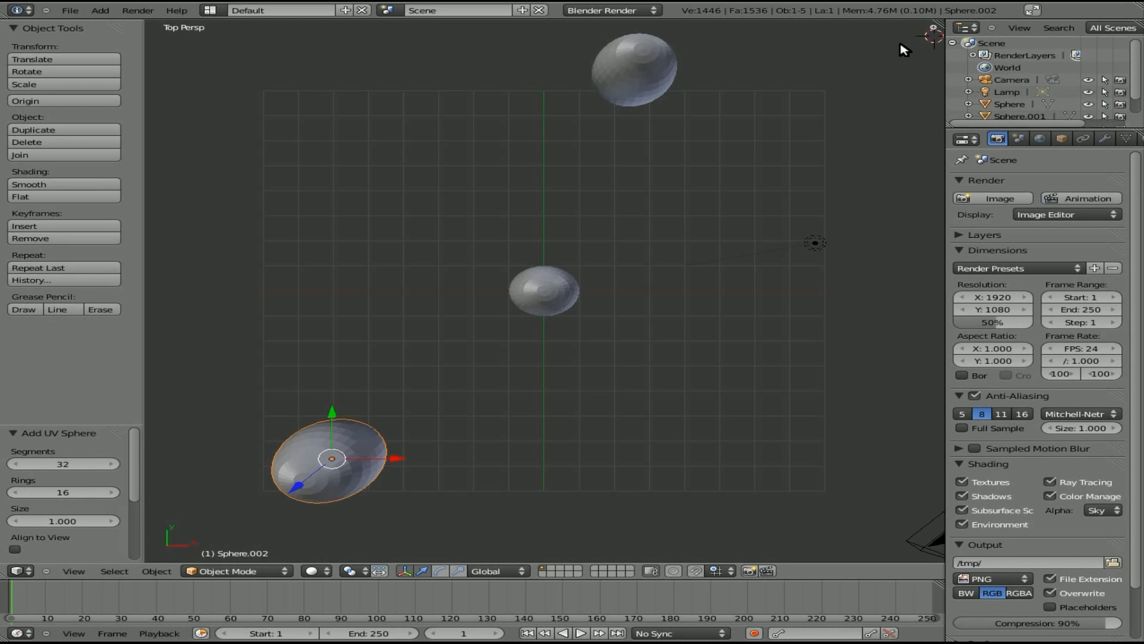
mouse_move(576, 283)
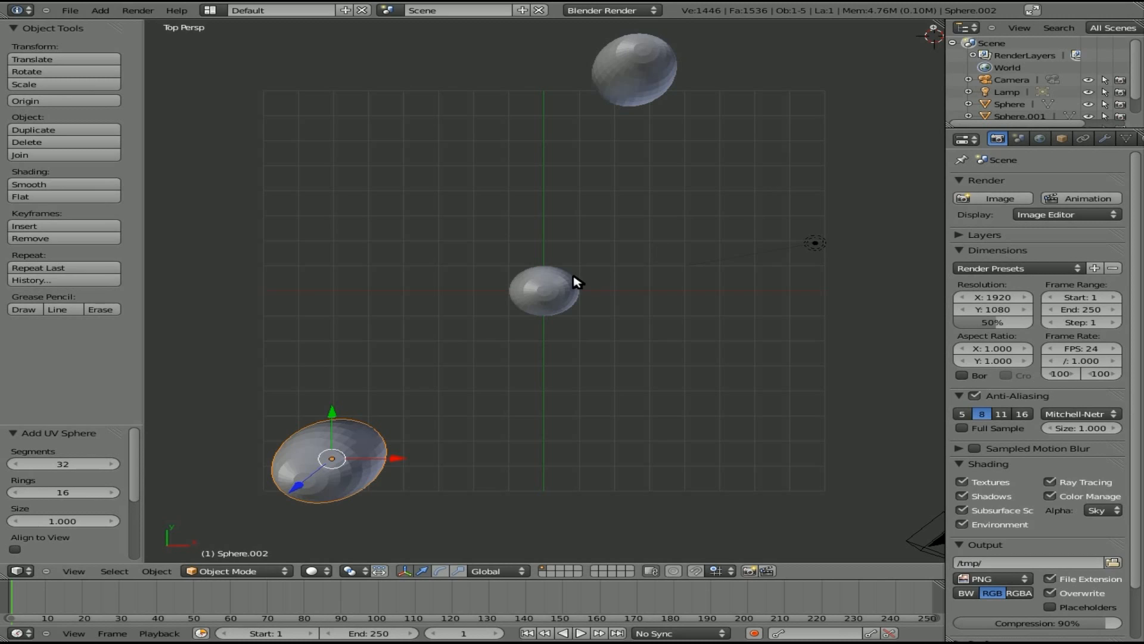
mouse_move(573, 283)
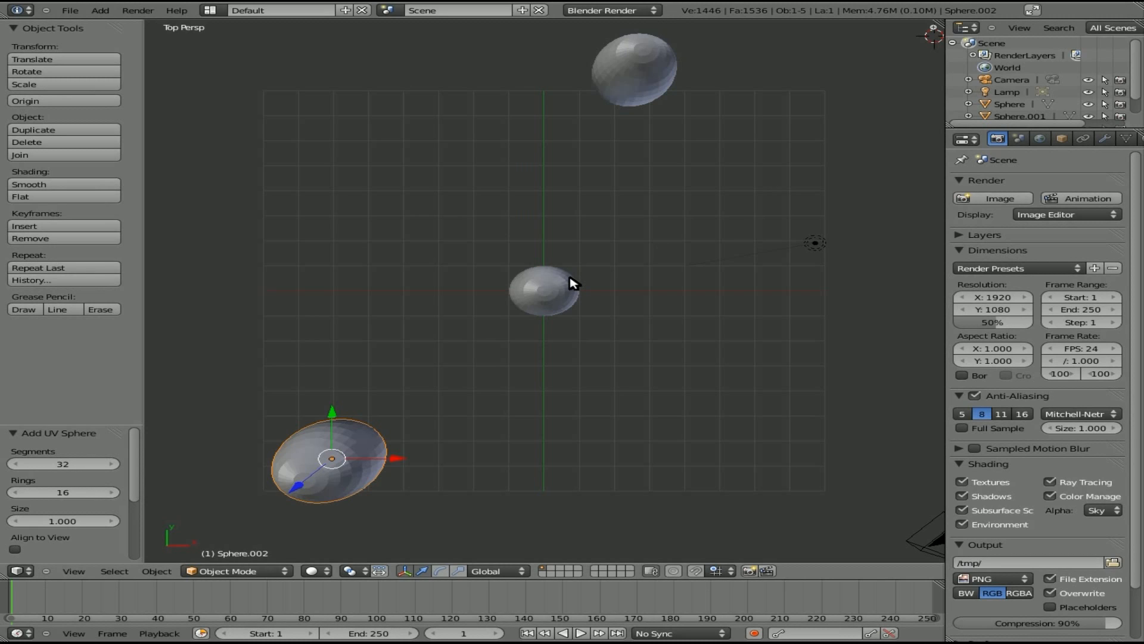
click(544, 290)
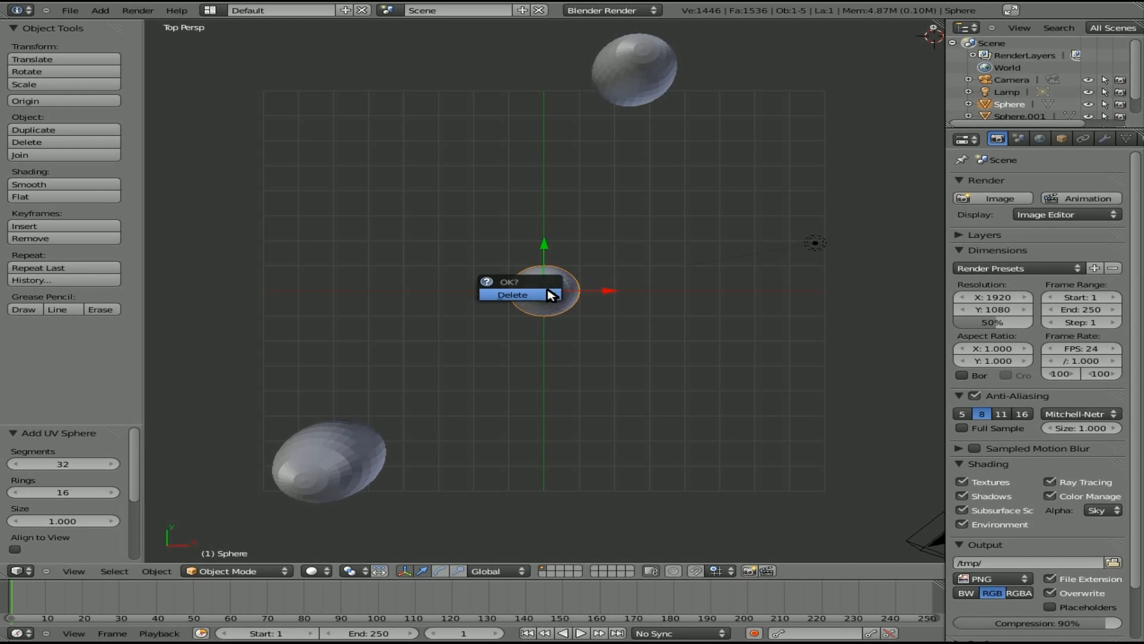
Step: Confirm deleting the middle sphere and return to top-down view
click(513, 295)
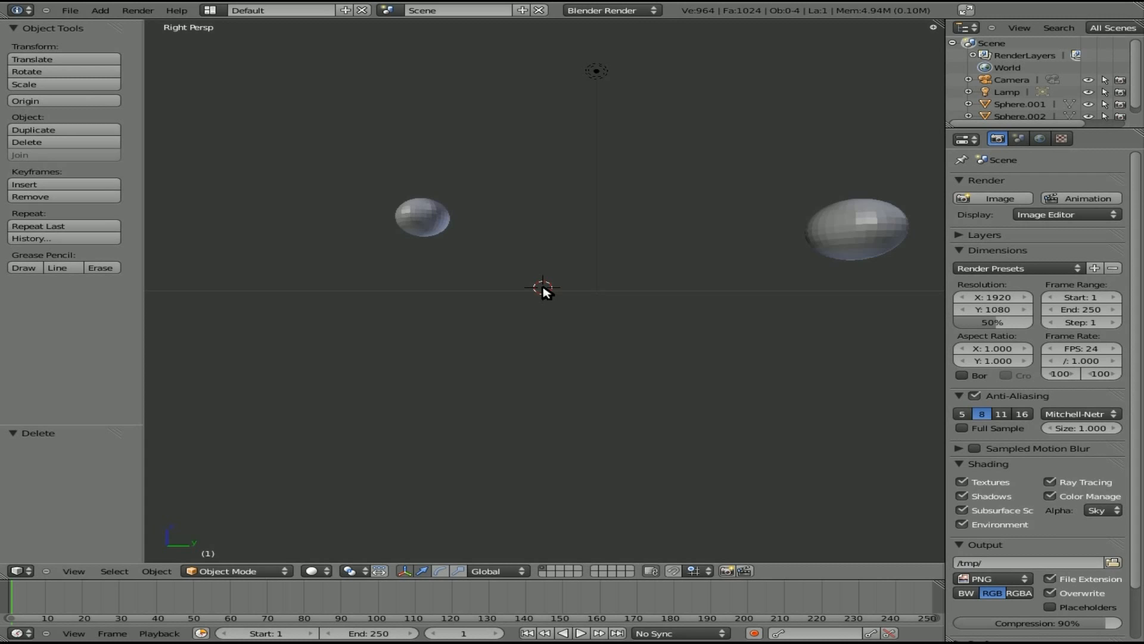
key(KP_7)
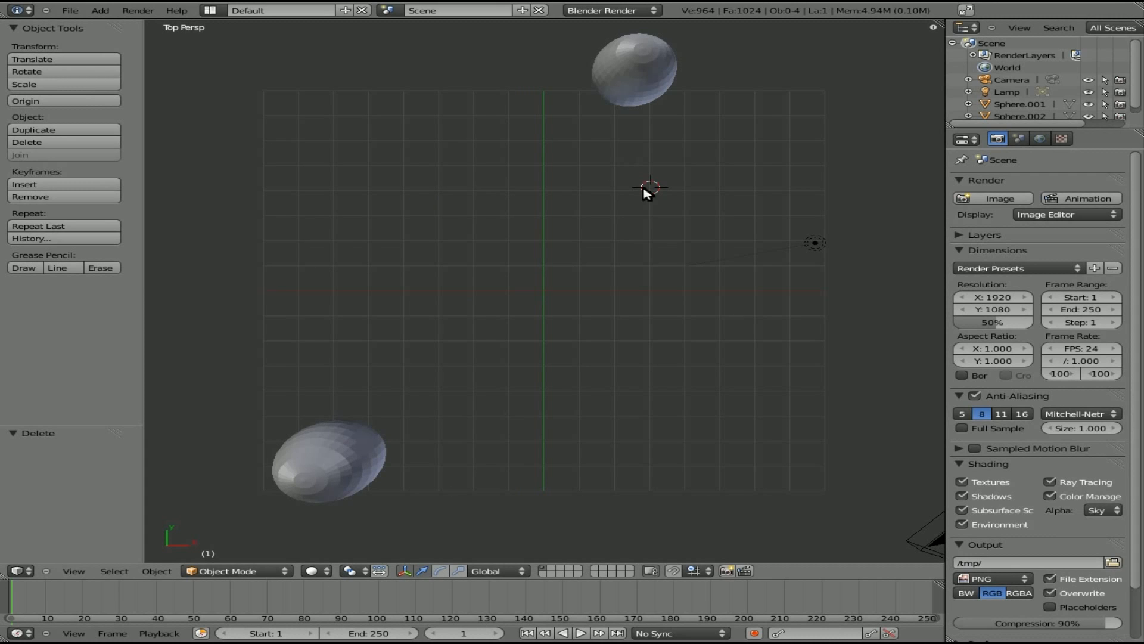
mouse_move(553, 298)
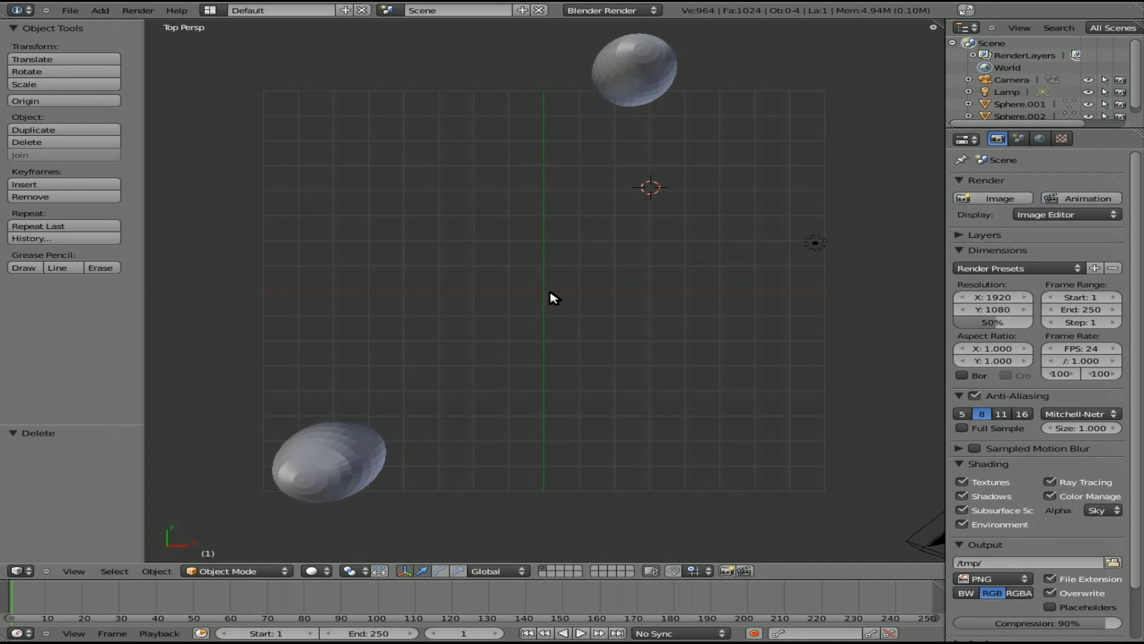
mouse_move(538, 285)
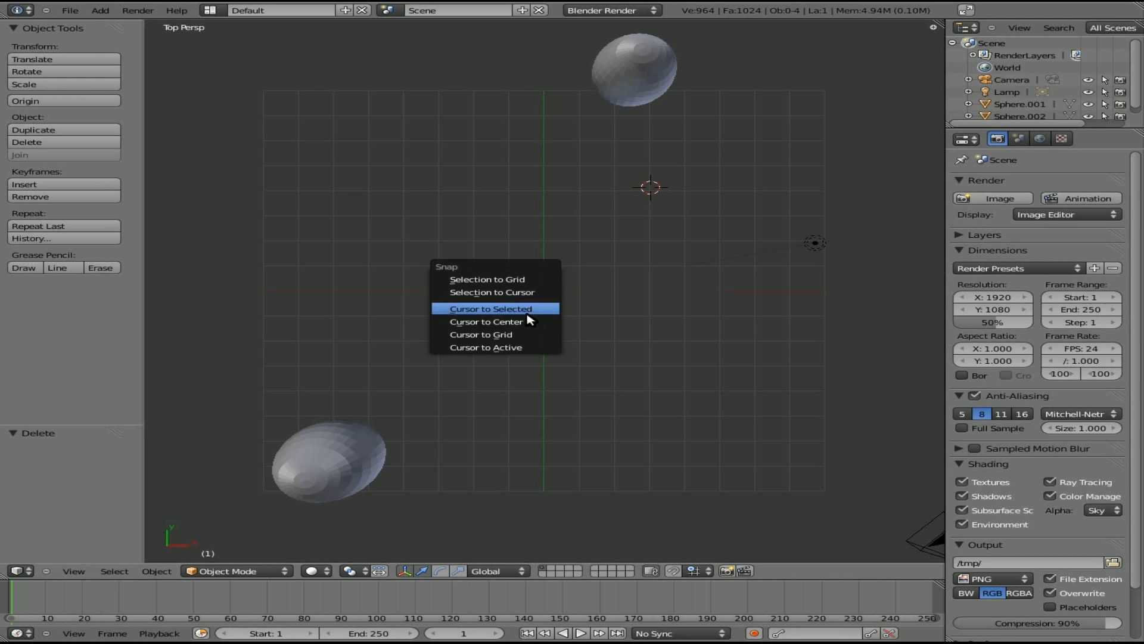
mouse_move(513, 322)
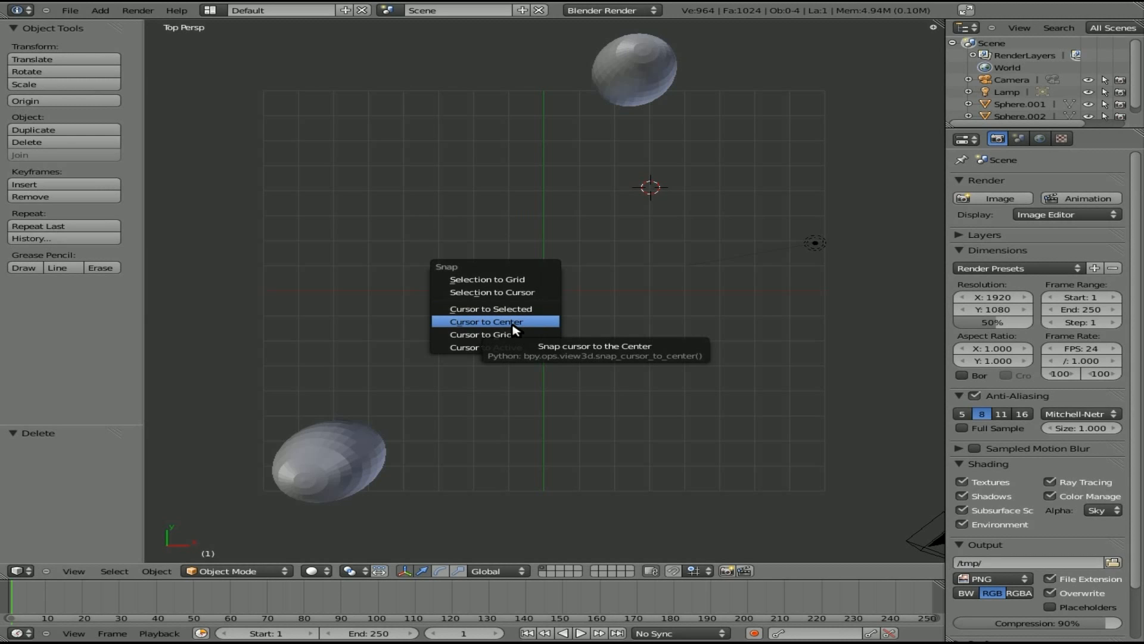
Step: Snap the 3D cursor to the world origin with Cursor to Center
click(486, 322)
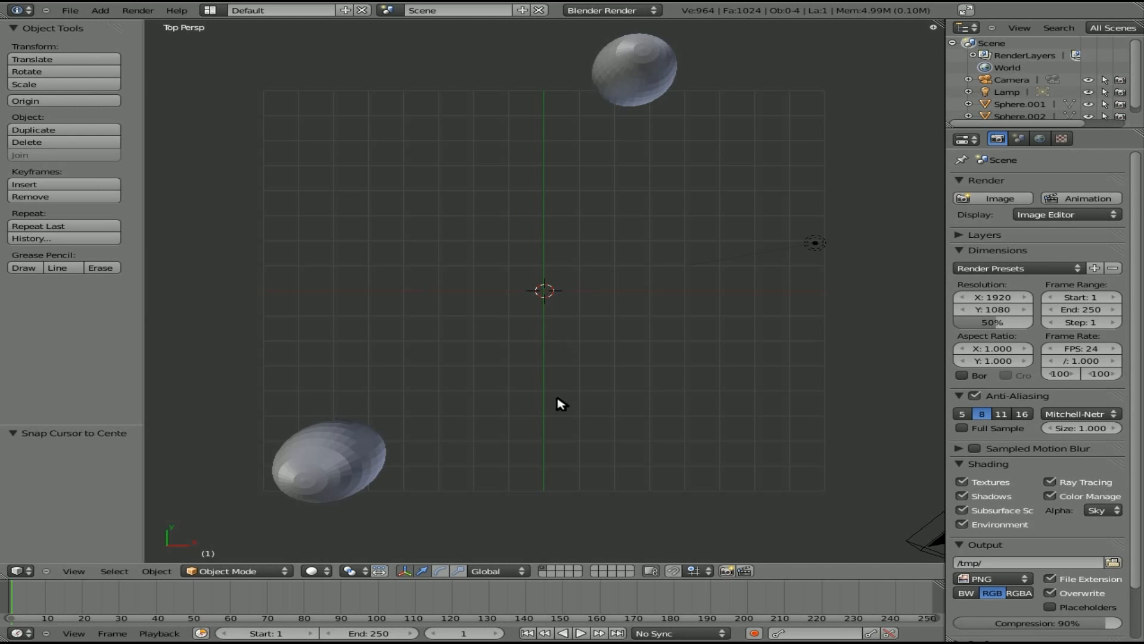
mouse_move(490, 392)
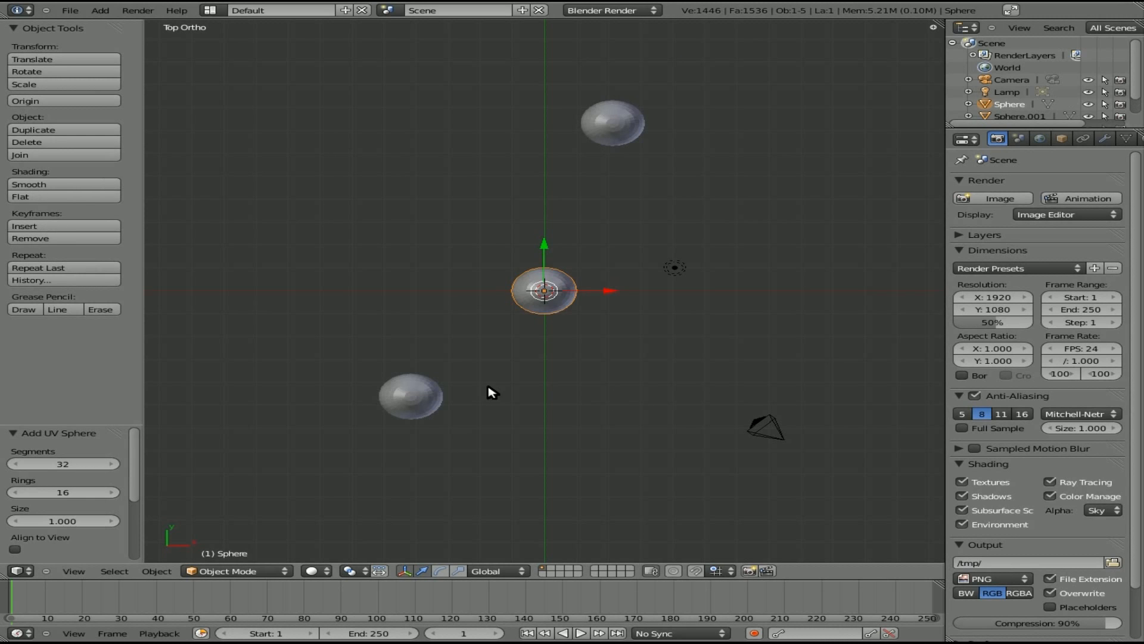
mouse_move(577, 321)
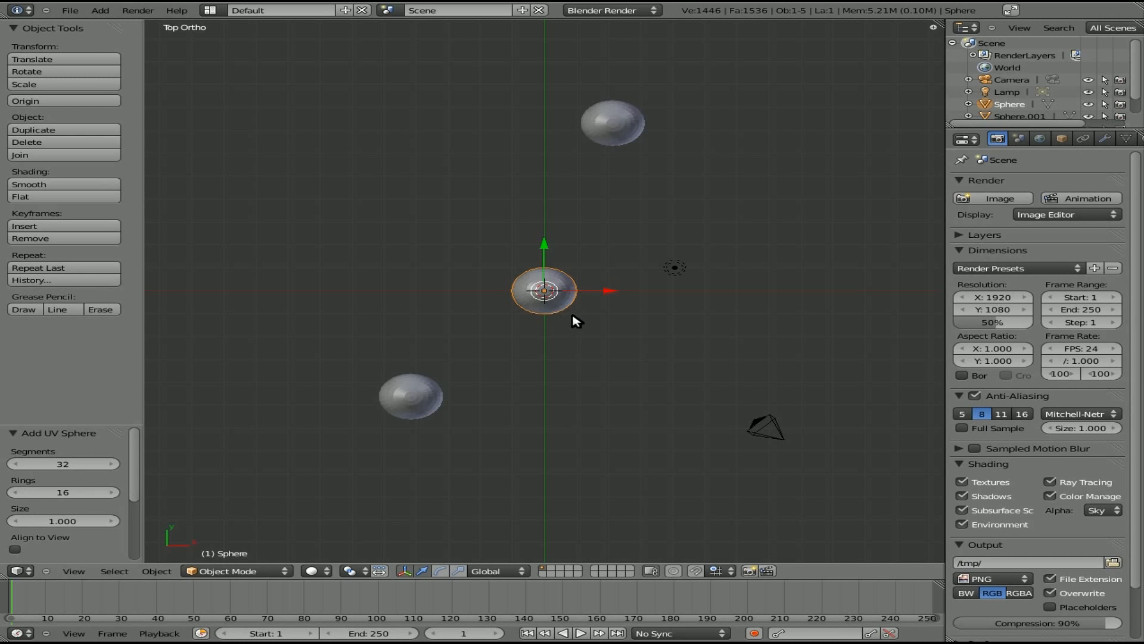
Step: Drag the new origin sphere up and to the left
drag(544, 290, 465, 230)
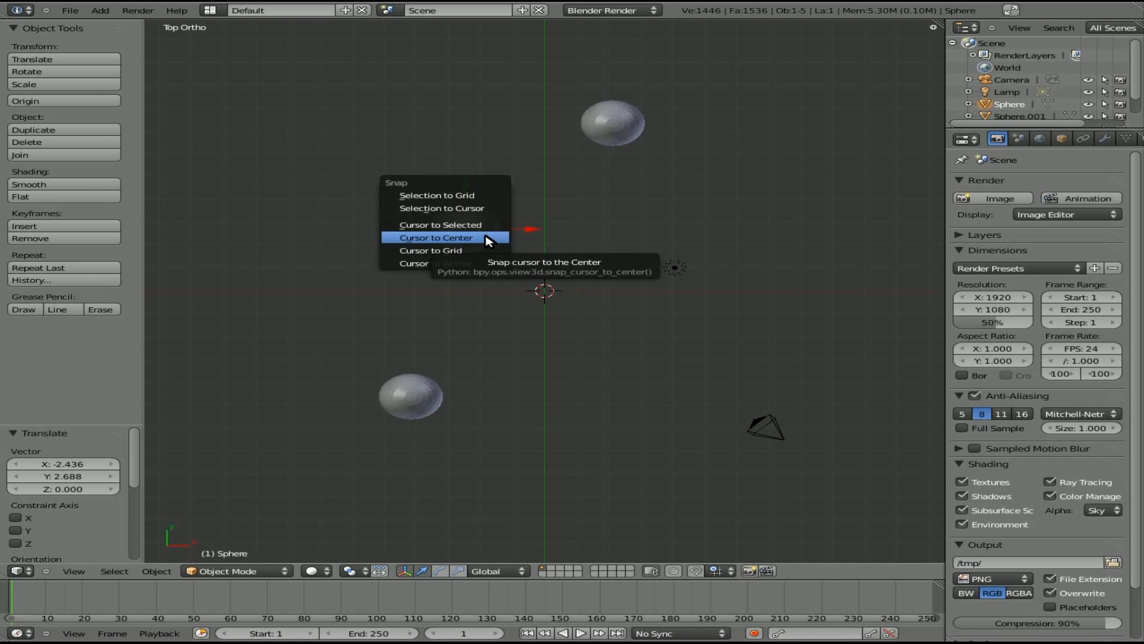
mouse_move(460, 224)
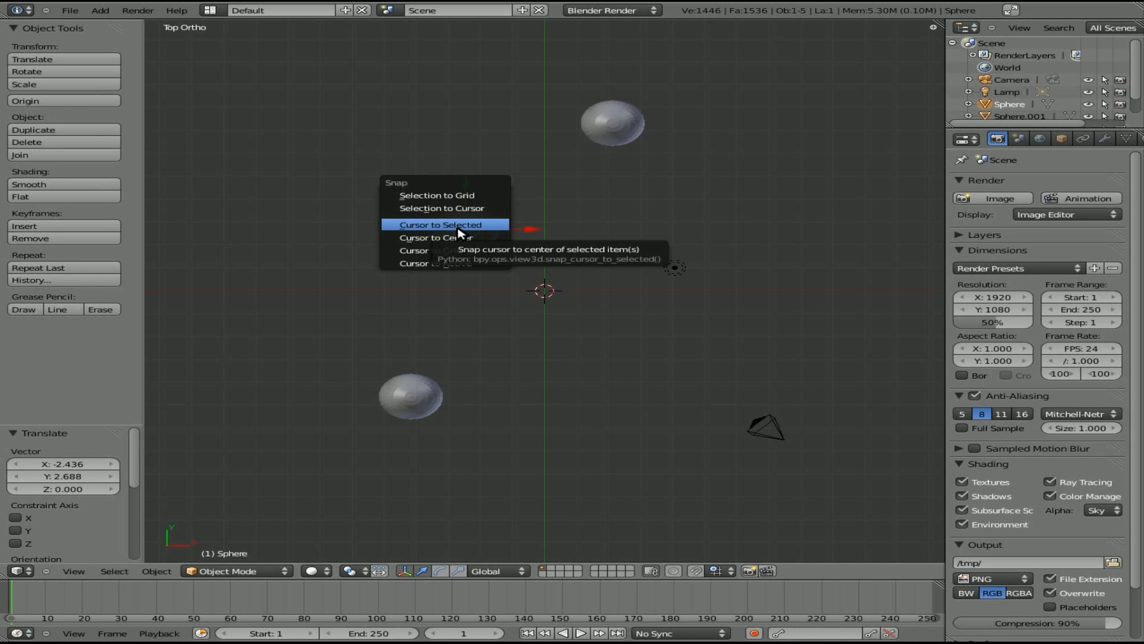
Step: Snap the 3D cursor to the moved sphere with Cursor to Selected
click(441, 224)
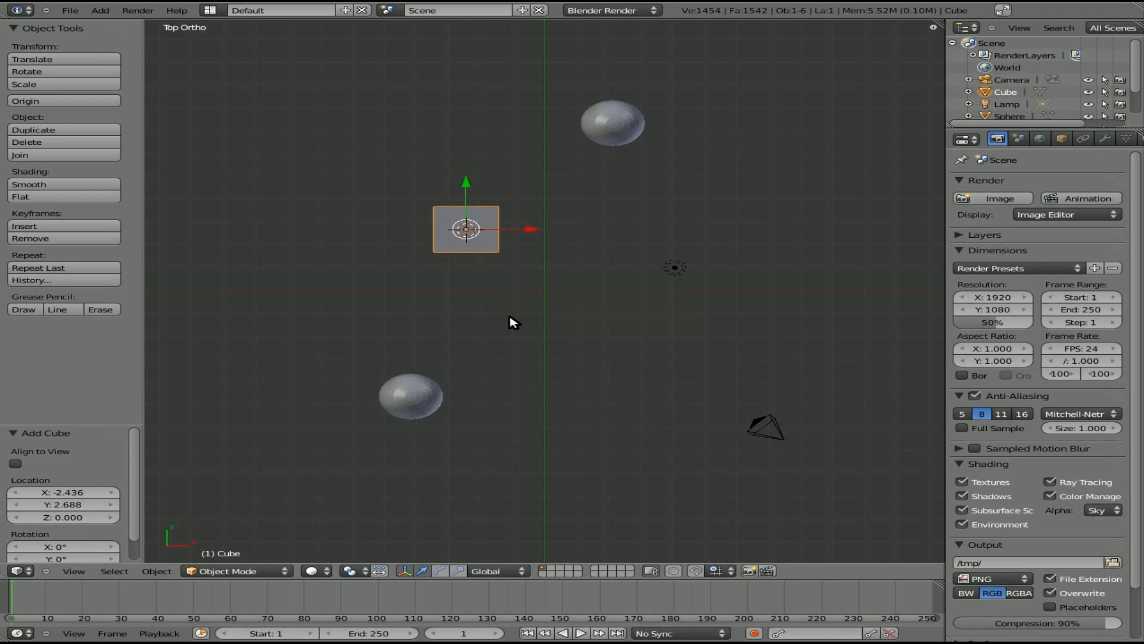
mouse_move(513, 282)
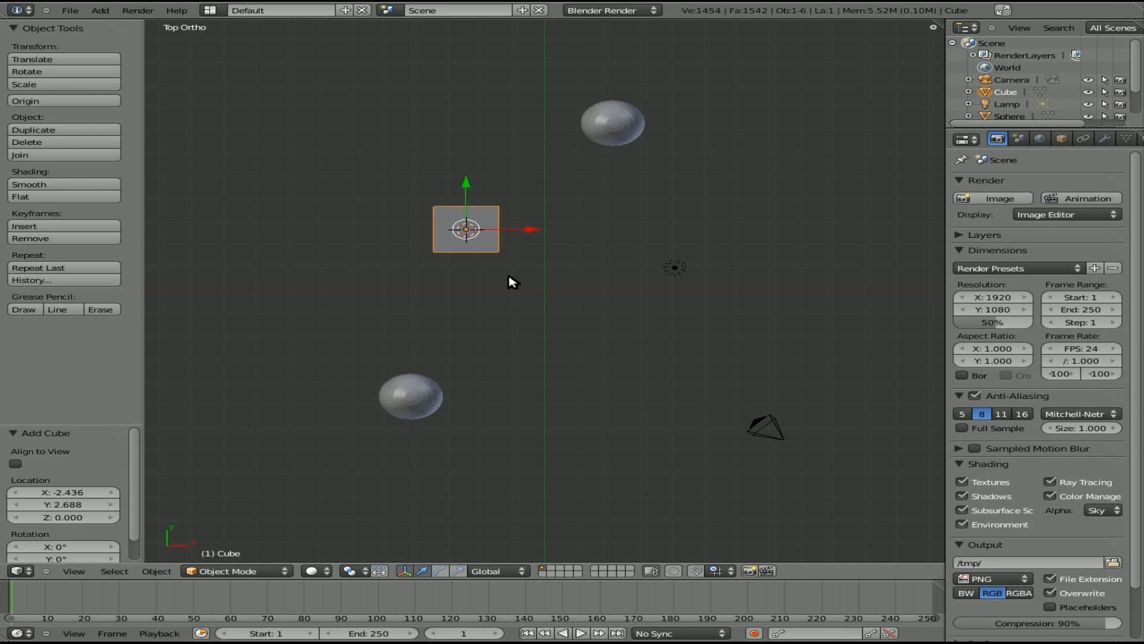
mouse_move(513, 244)
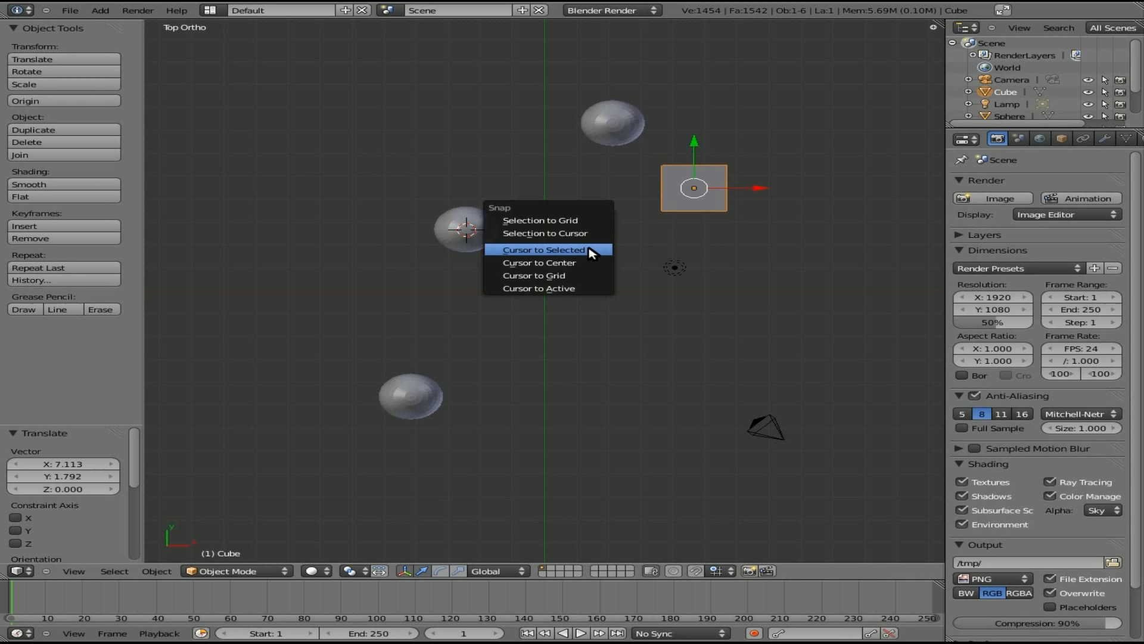
mouse_move(555, 276)
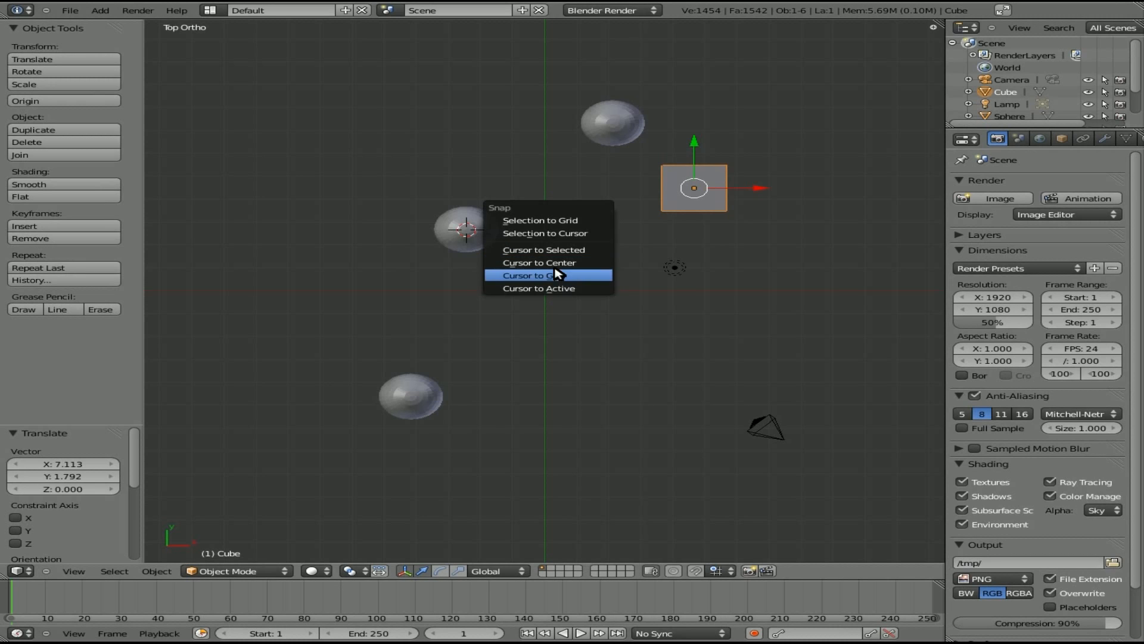